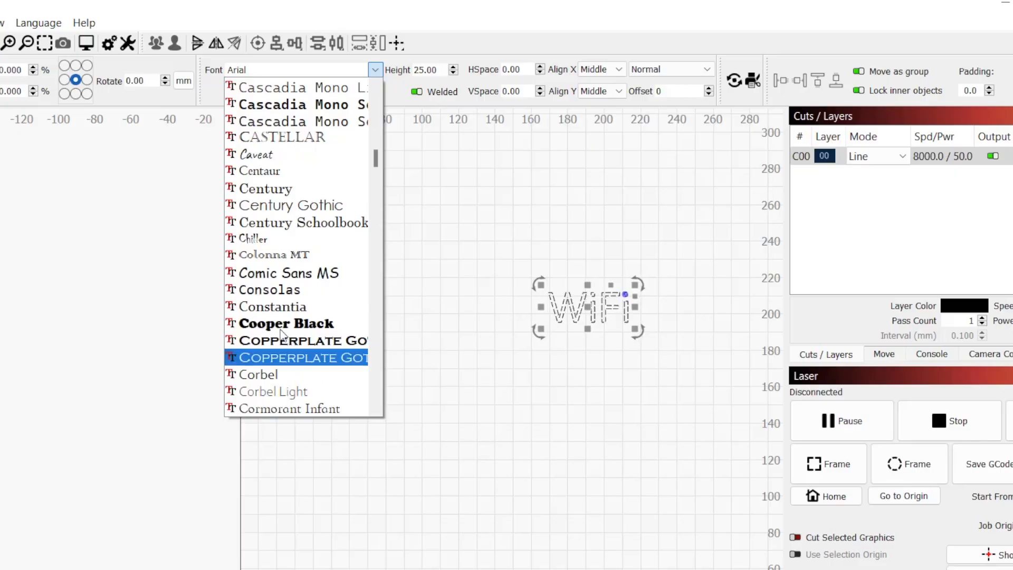
Pick a font for the WiFi text and start editing the QR code's raw content.
{"action": "left_click", "coordinate": [287, 323]}
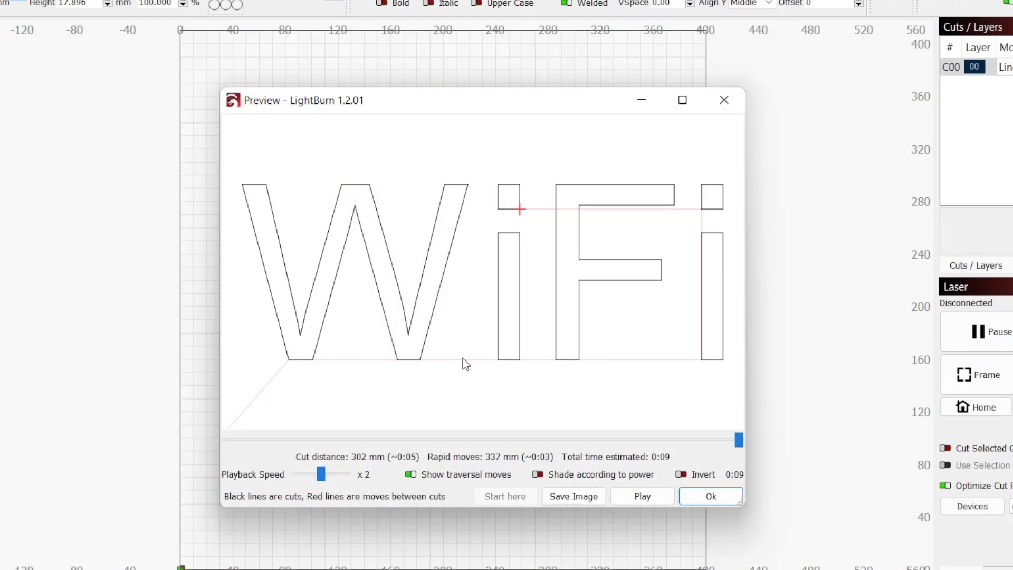
{"action": "mouse_move", "coordinate": [552, 399]}
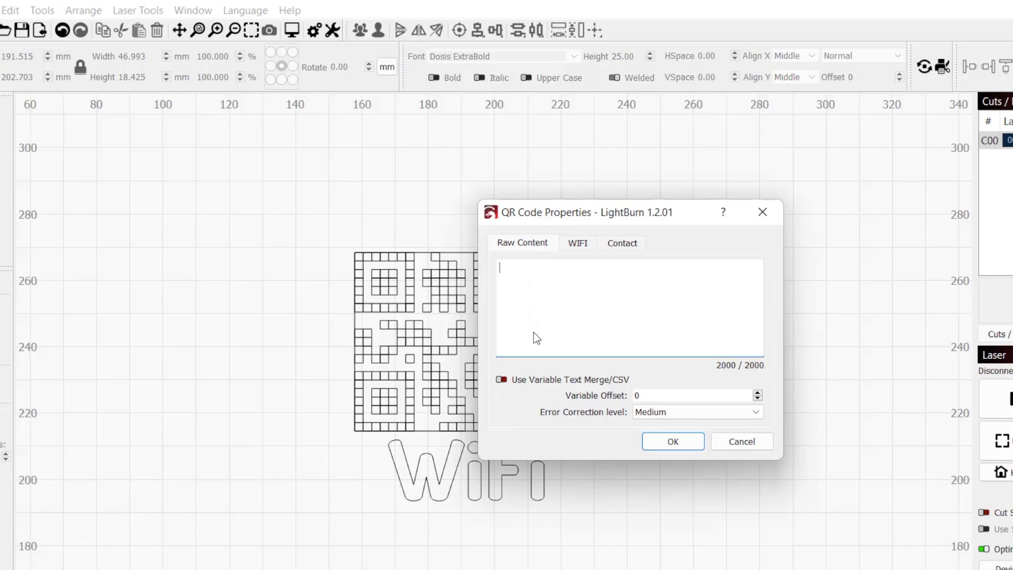
{"action": "left_click", "coordinate": [742, 441]}
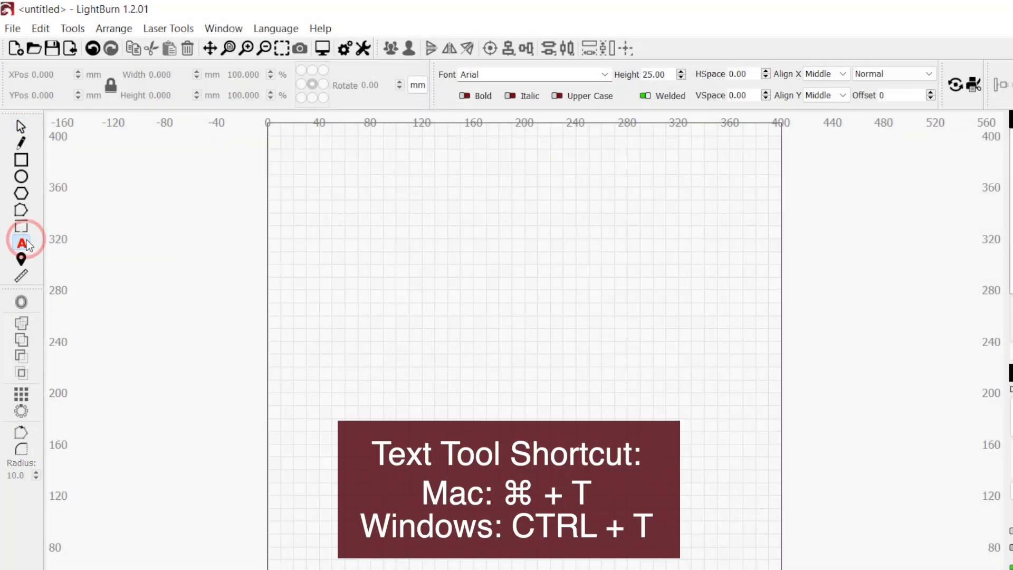
{"action": "mouse_move", "coordinate": [329, 315]}
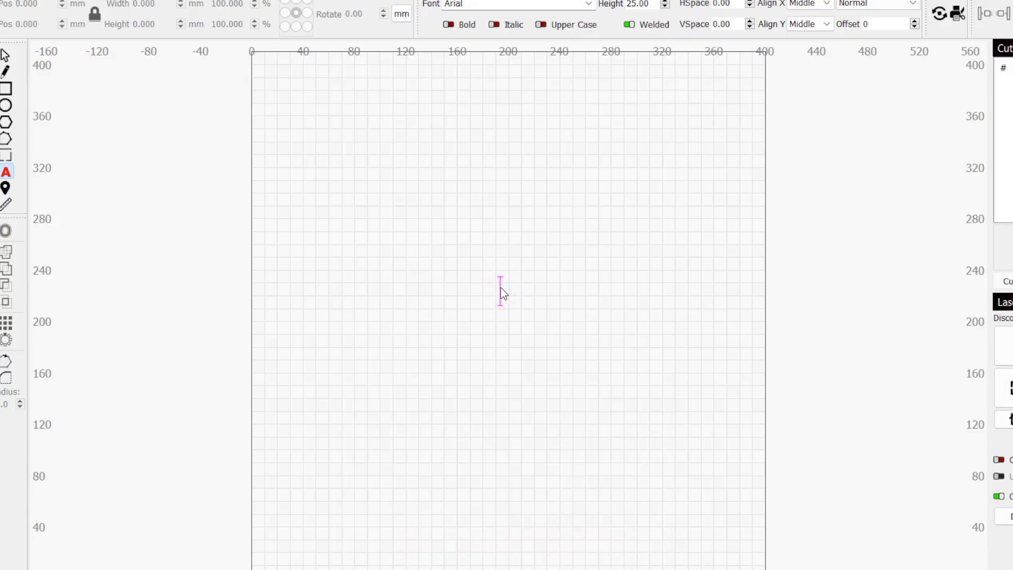
Enter the word 'WiFi' as new text on the canvas.
{"action": "type", "text": "W"}
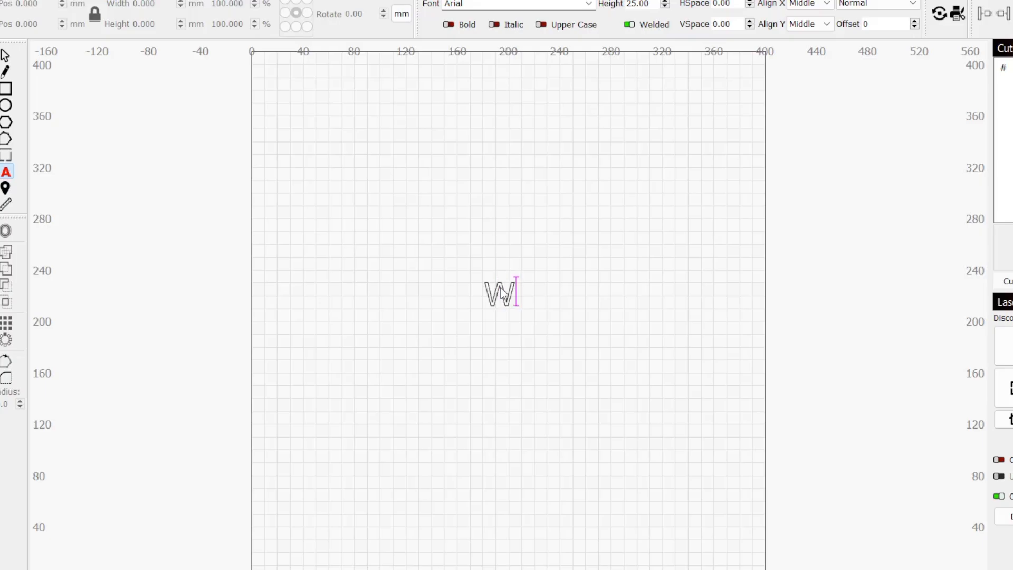
{"action": "type", "text": "iFi"}
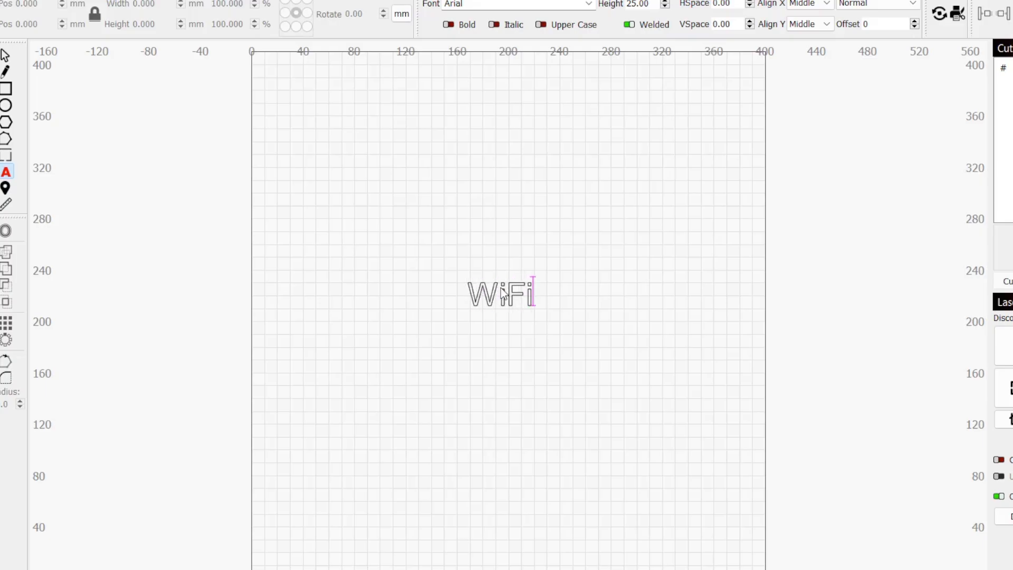
{"action": "mouse_move", "coordinate": [551, 378]}
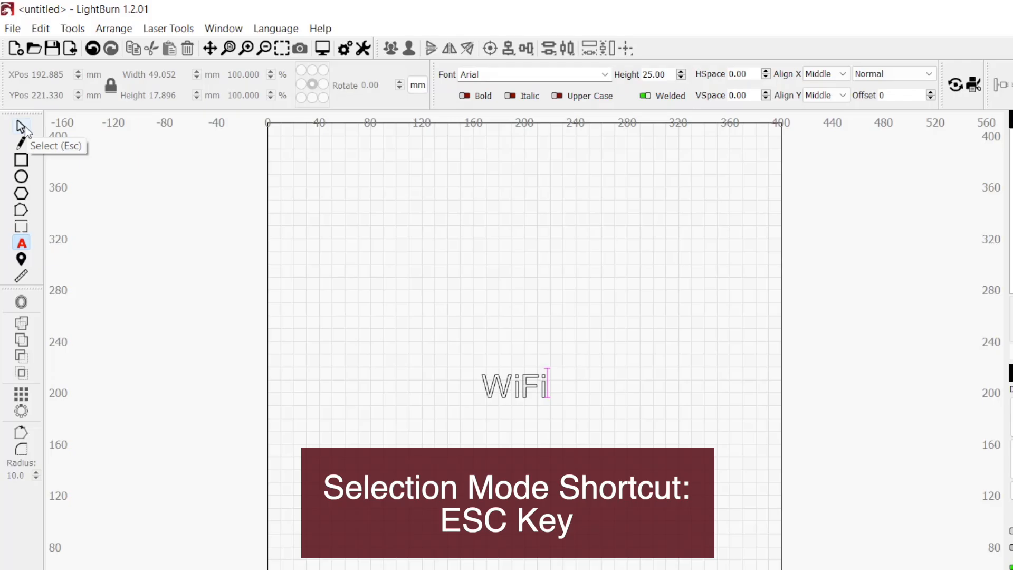
Leave text entry so the WiFi text becomes a selectable object.
{"action": "key", "text": "Escape"}
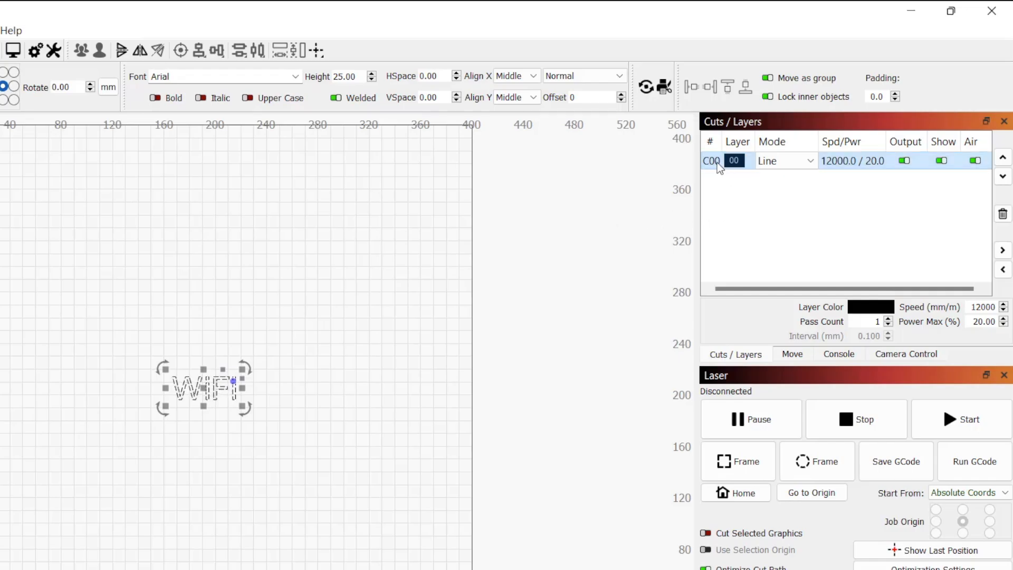
{"action": "mouse_move", "coordinate": [719, 169]}
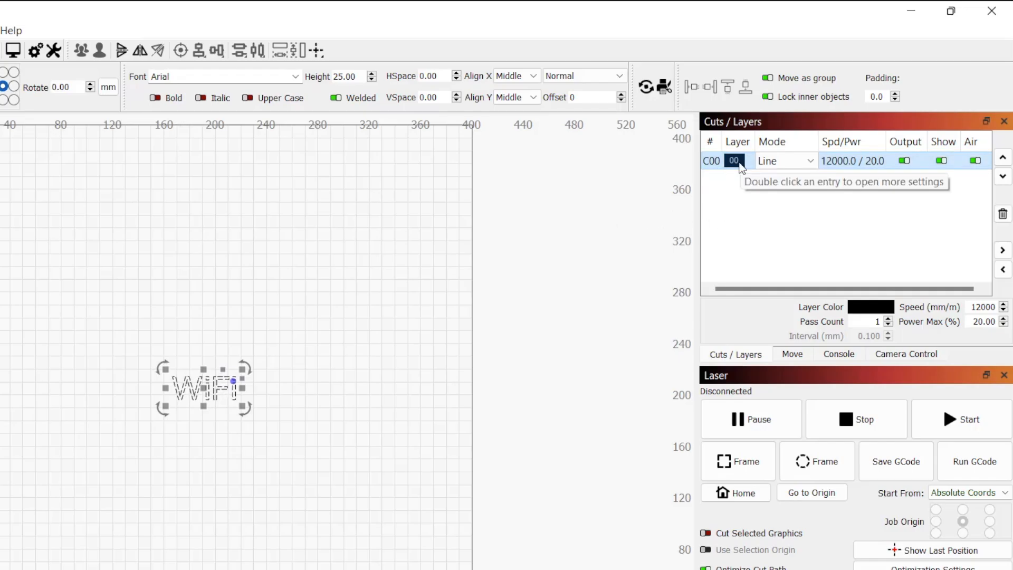
{"action": "mouse_move", "coordinate": [804, 165]}
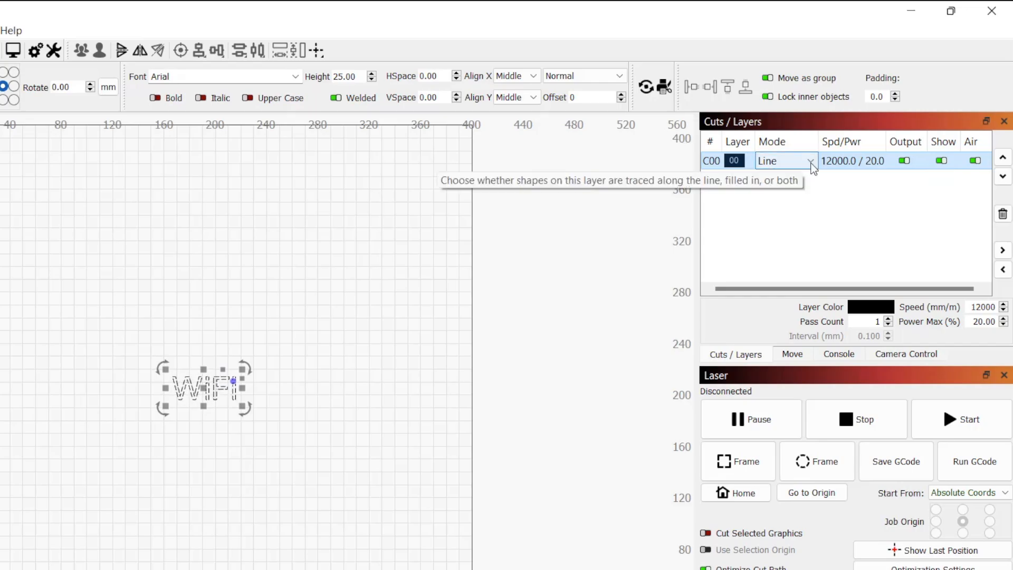
{"action": "mouse_move", "coordinate": [838, 170]}
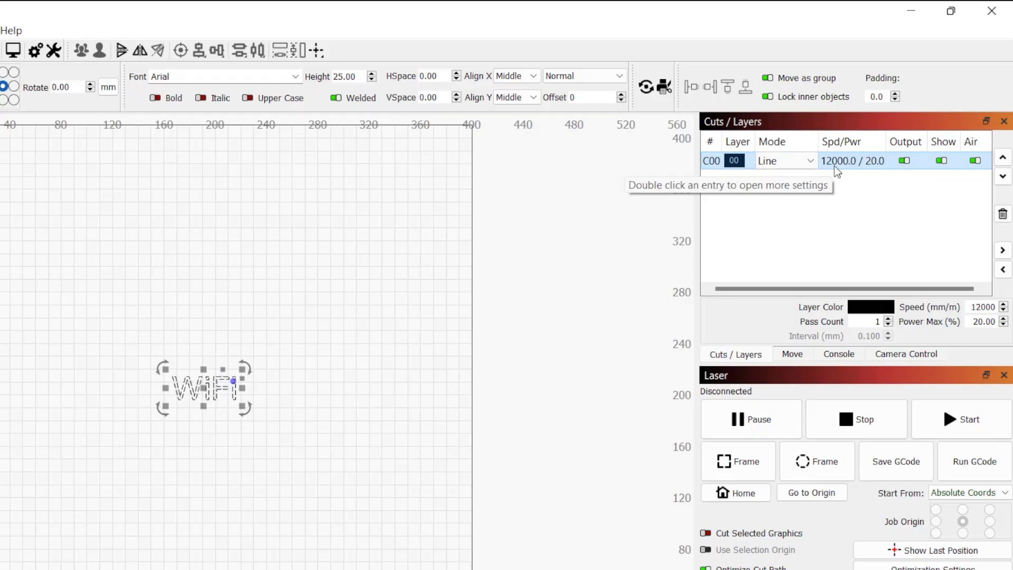
{"action": "mouse_move", "coordinate": [960, 176]}
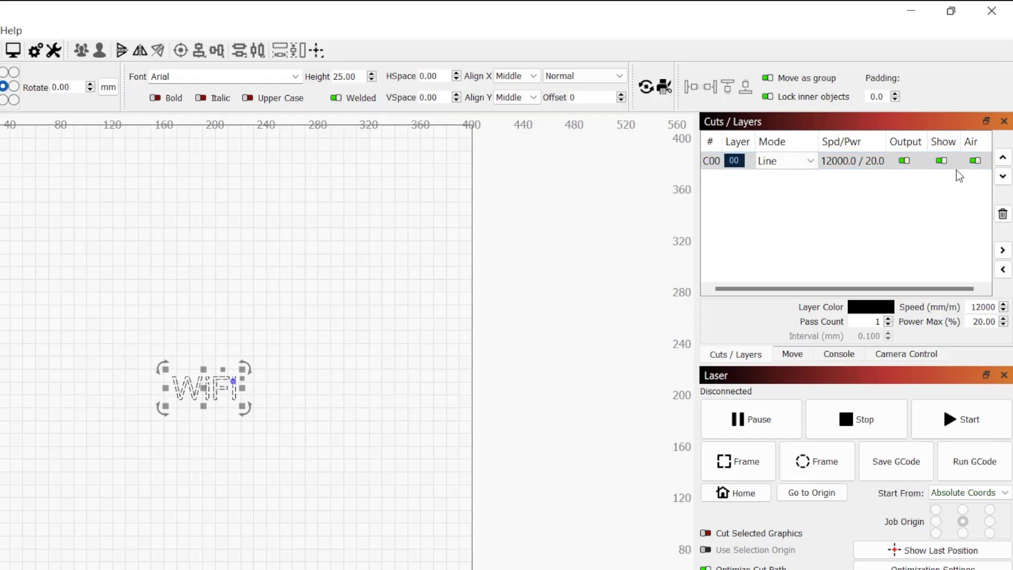
{"action": "mouse_move", "coordinate": [974, 161]}
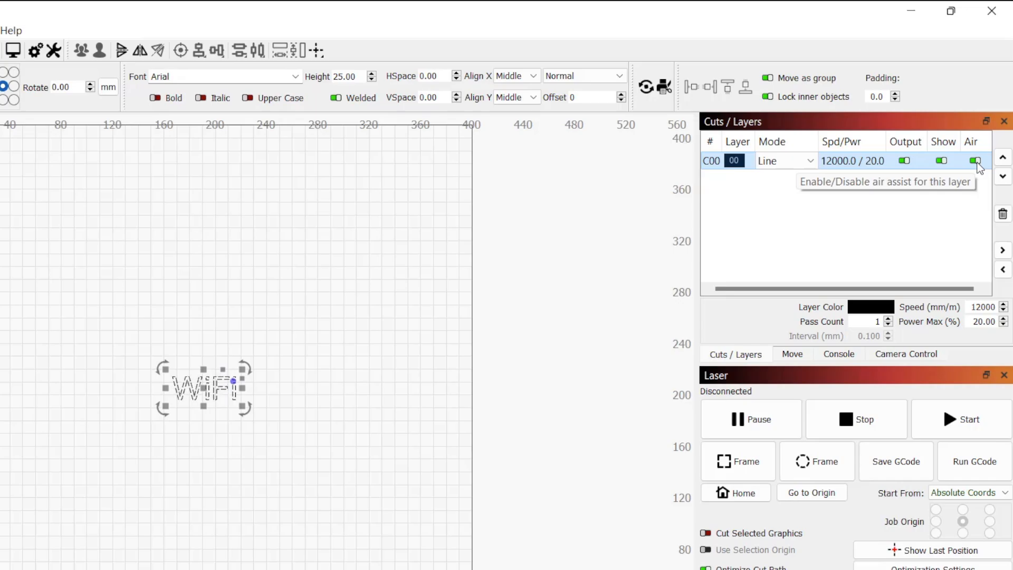
Switch off the Air assist toggle on layer C00.
{"action": "left_click", "coordinate": [976, 160]}
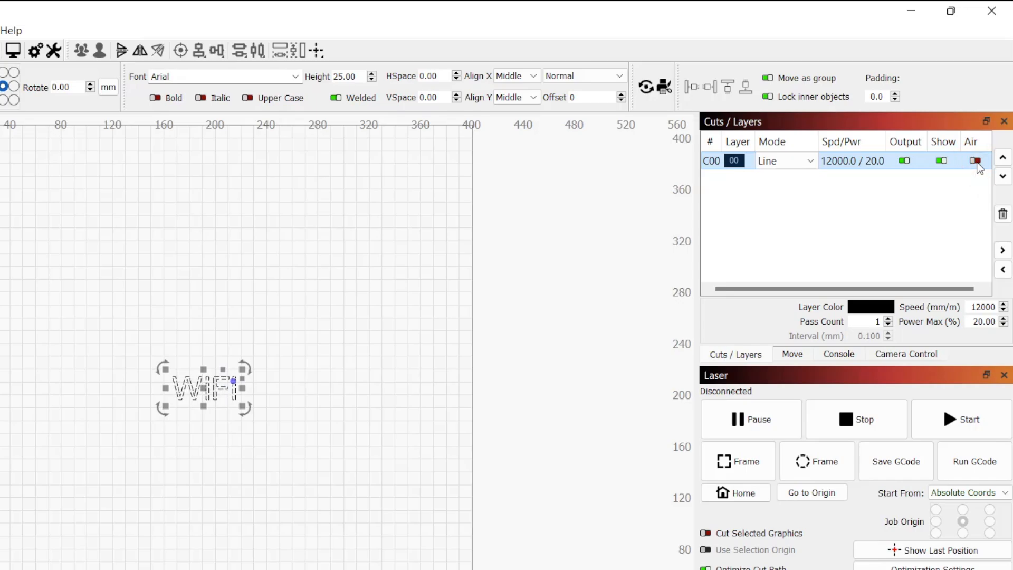
{"action": "left_click", "coordinate": [975, 161]}
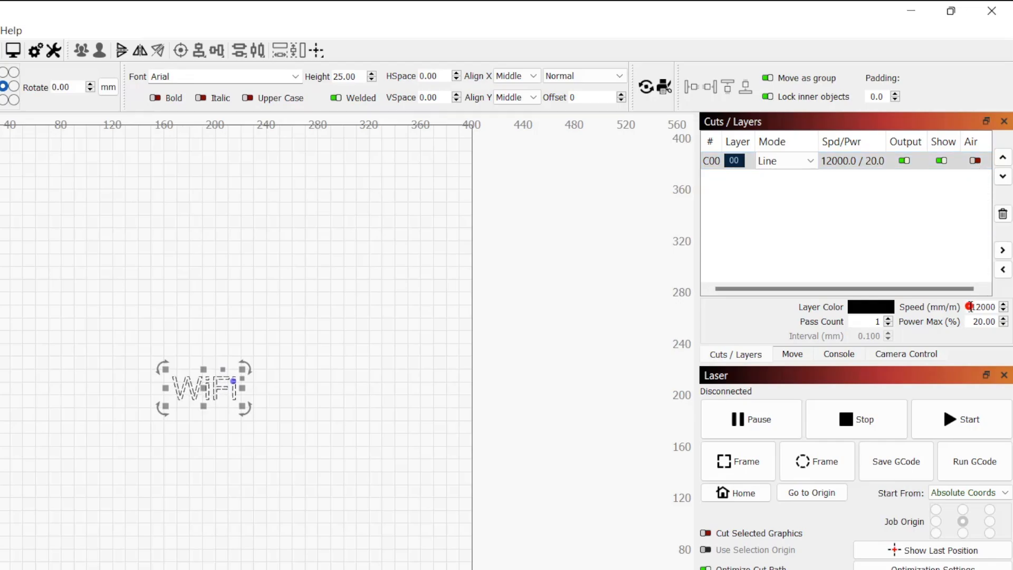
Change the layer's speed value from 12000 to 8000 mm/min.
{"action": "triple_click", "coordinate": [983, 306]}
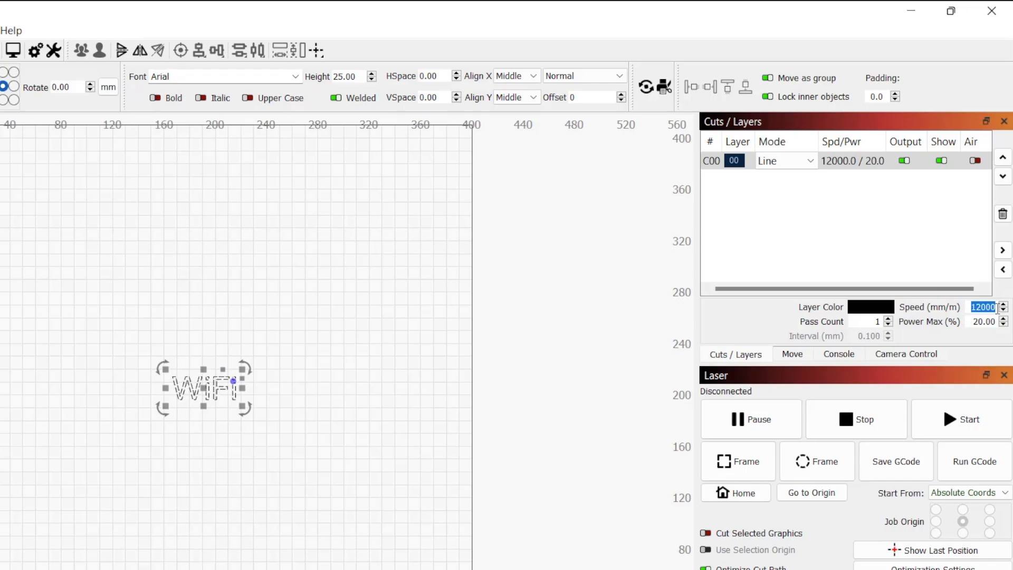
{"action": "type", "text": "80"}
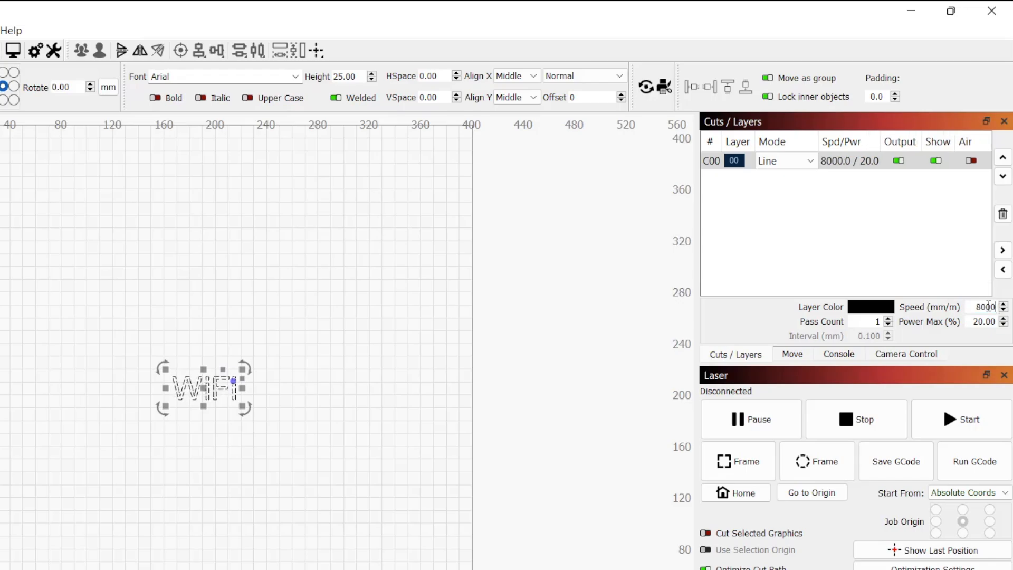
{"action": "left_click", "coordinate": [984, 321]}
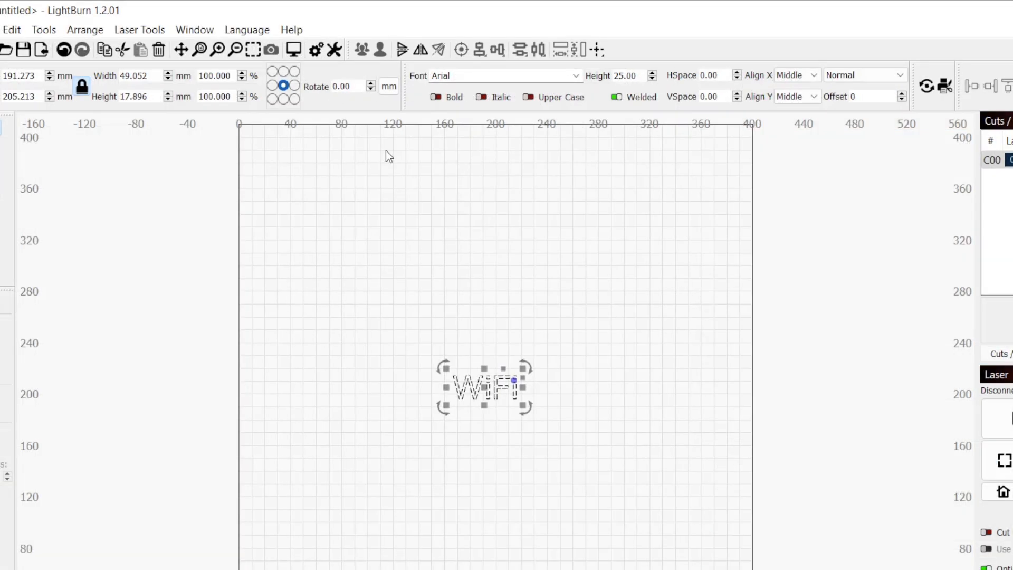
Play the cut simulation of the WiFi text in the Preview window, then close it with Ok.
{"action": "left_click", "coordinate": [293, 50]}
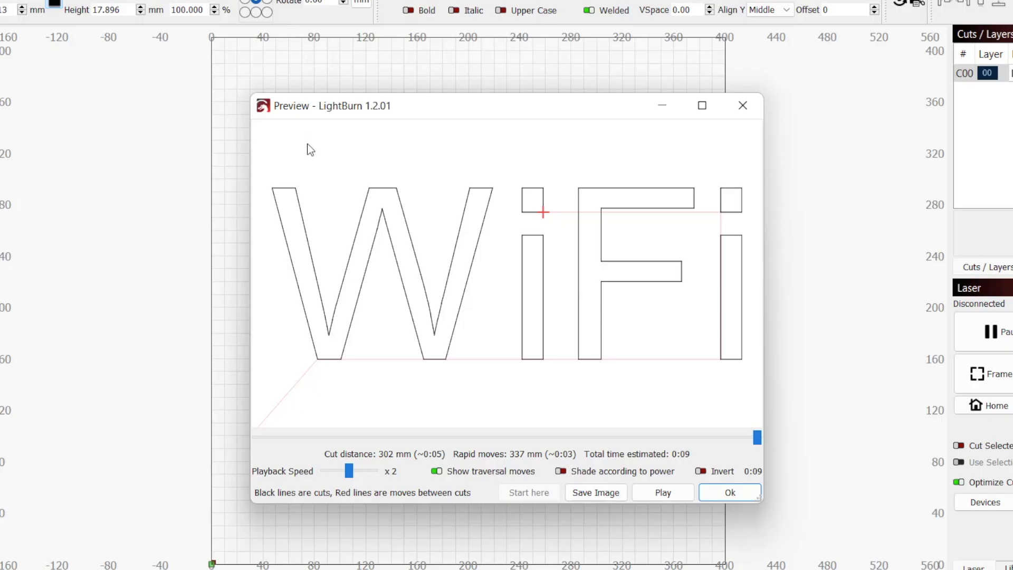
{"action": "mouse_move", "coordinate": [317, 273]}
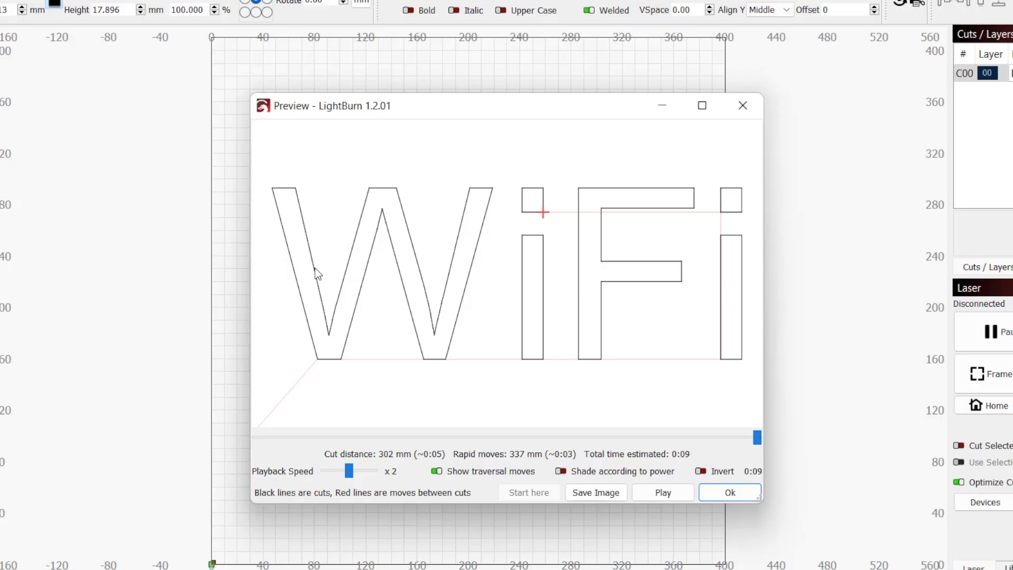
{"action": "mouse_move", "coordinate": [369, 191]}
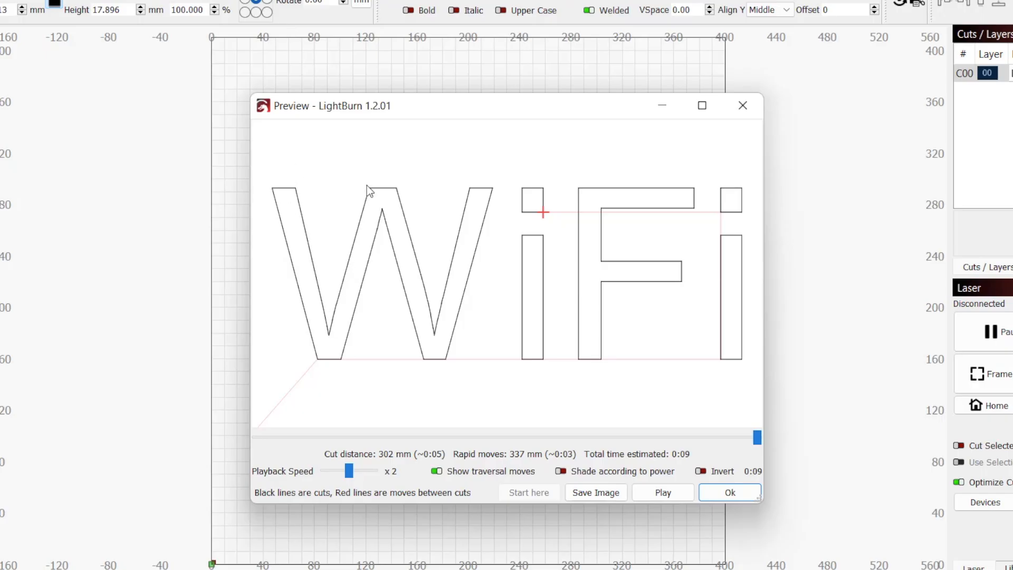
{"action": "mouse_move", "coordinate": [333, 394]}
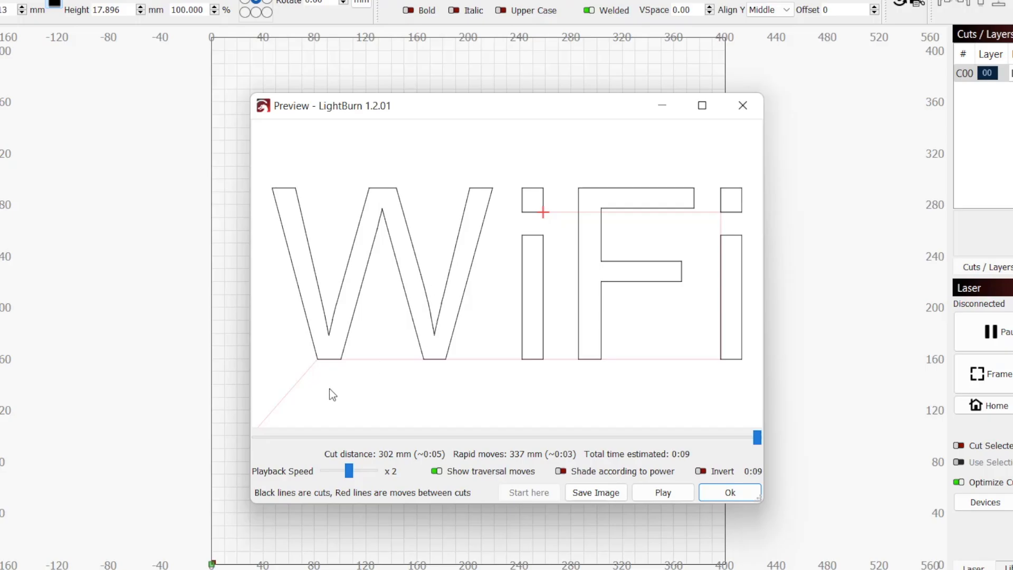
{"action": "mouse_move", "coordinate": [393, 359]}
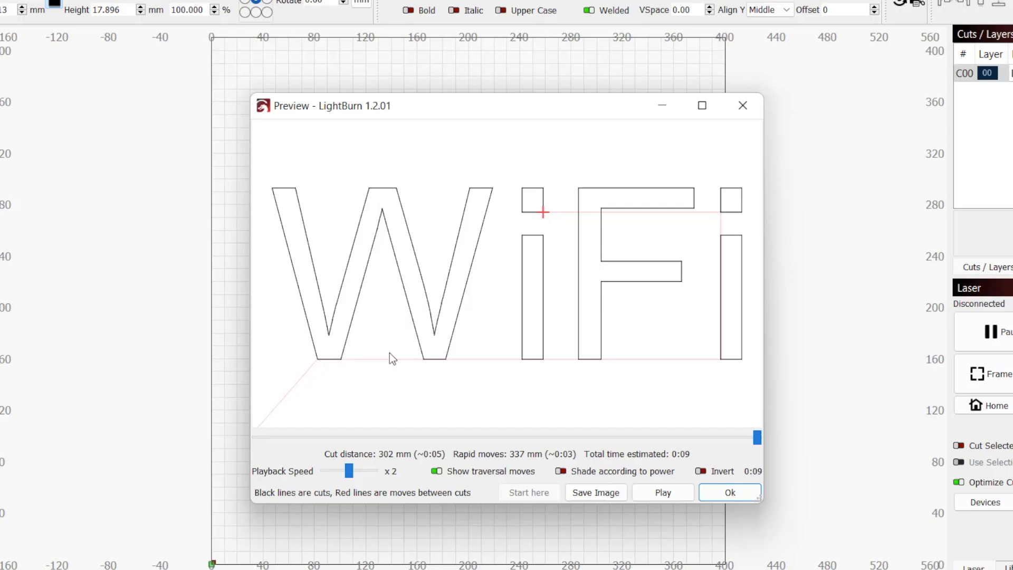
{"action": "mouse_move", "coordinate": [524, 368]}
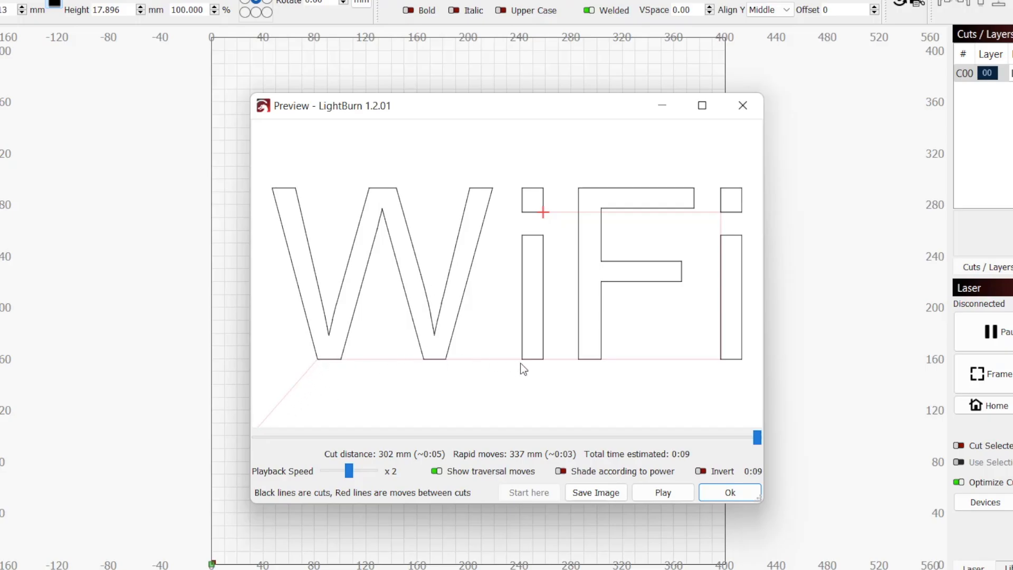
{"action": "left_click", "coordinate": [662, 493]}
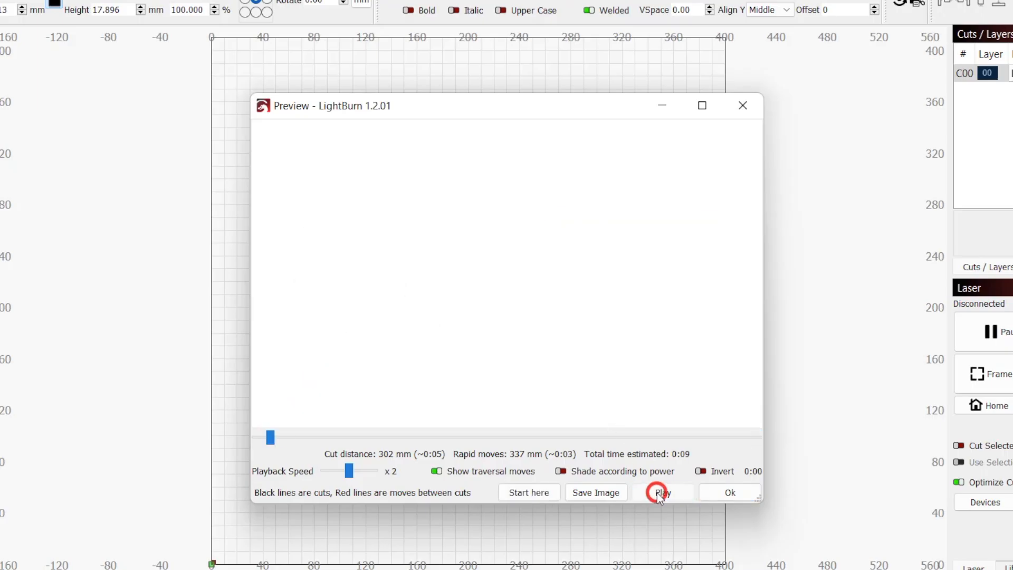
{"action": "left_click", "coordinate": [662, 493]}
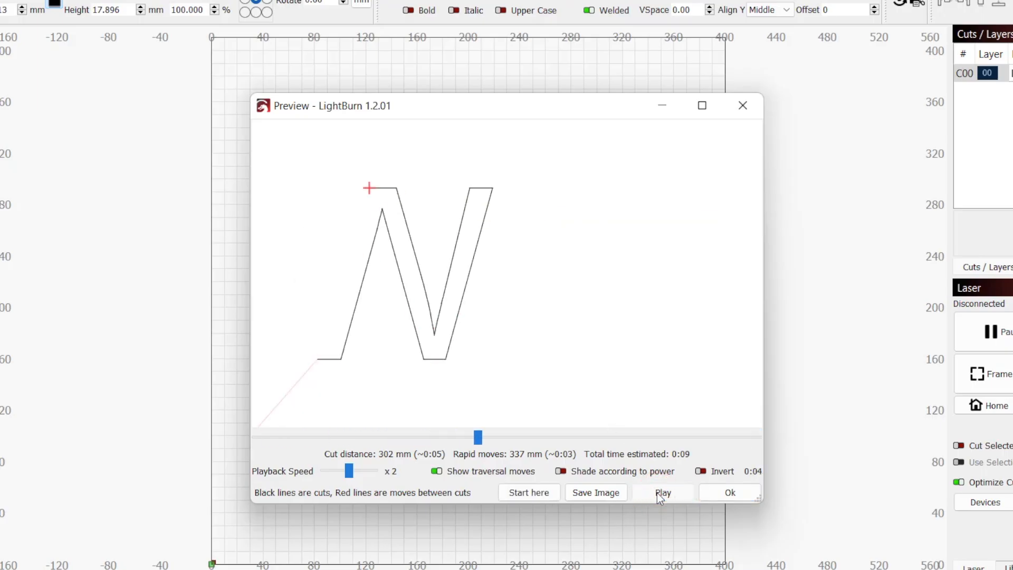
{"action": "left_click", "coordinate": [663, 493]}
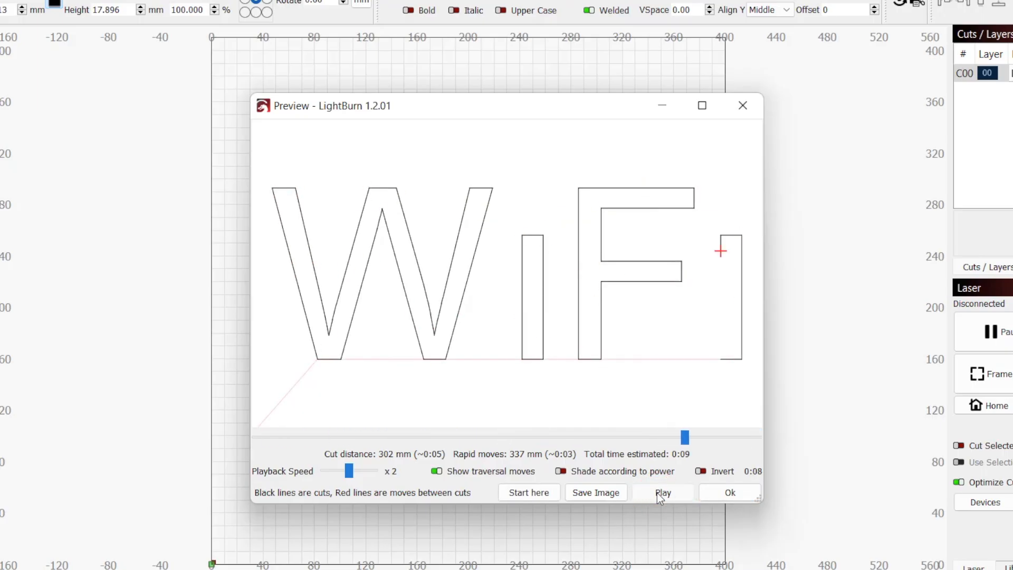
{"action": "left_click", "coordinate": [663, 493]}
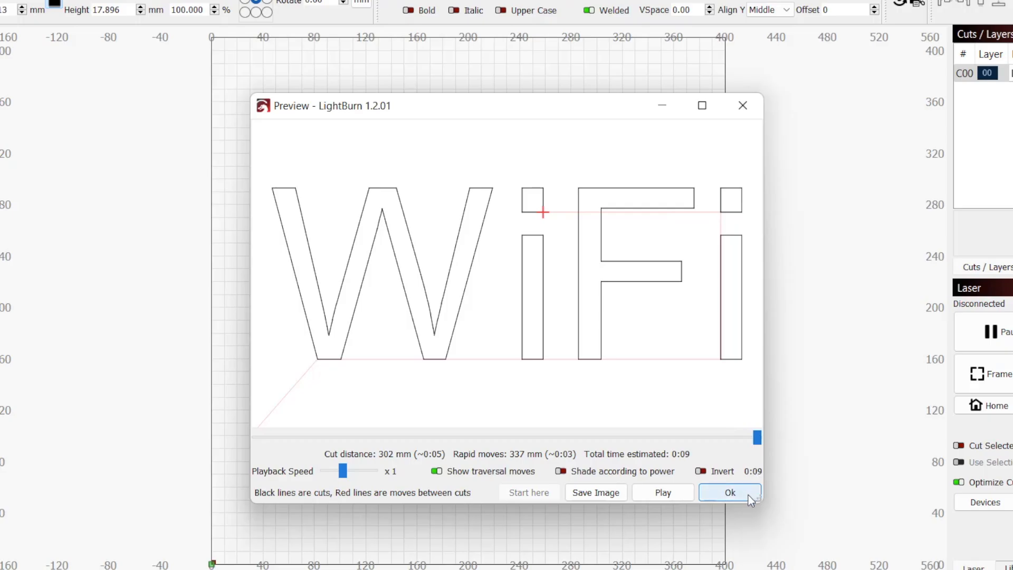
{"action": "left_click", "coordinate": [729, 493]}
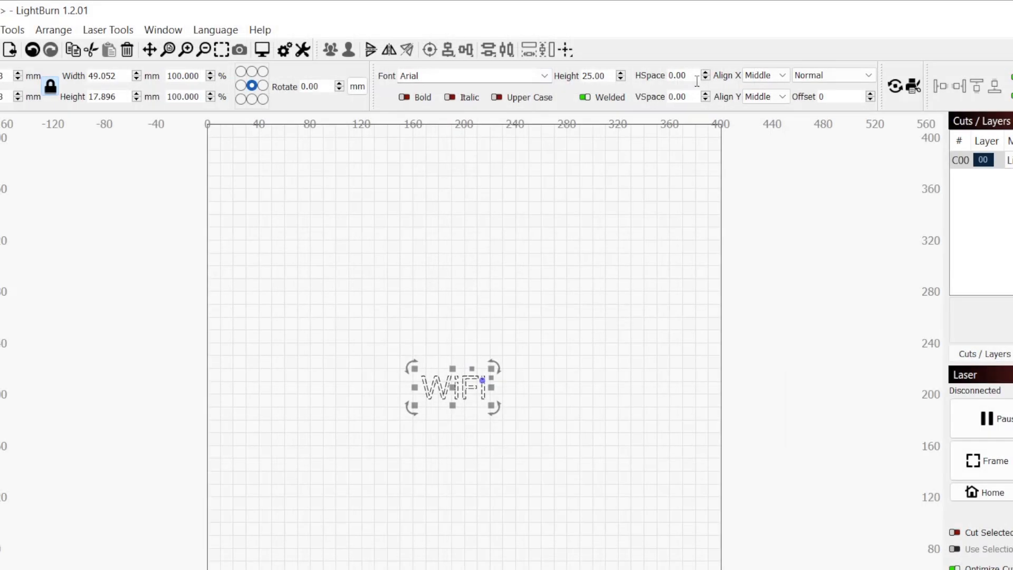
{"action": "mouse_move", "coordinate": [776, 115]}
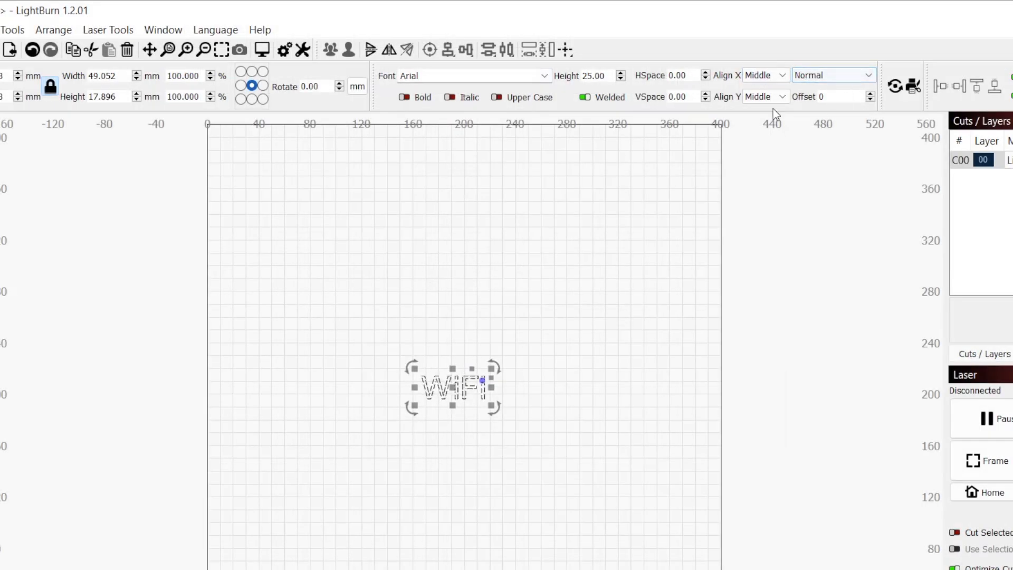
{"action": "mouse_move", "coordinate": [516, 97]}
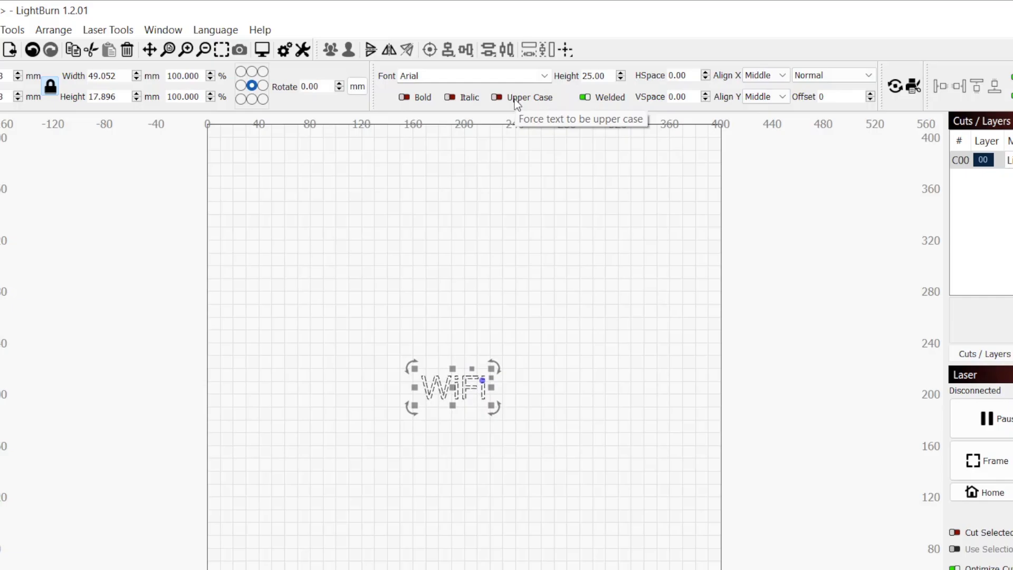
{"action": "mouse_move", "coordinate": [636, 82]}
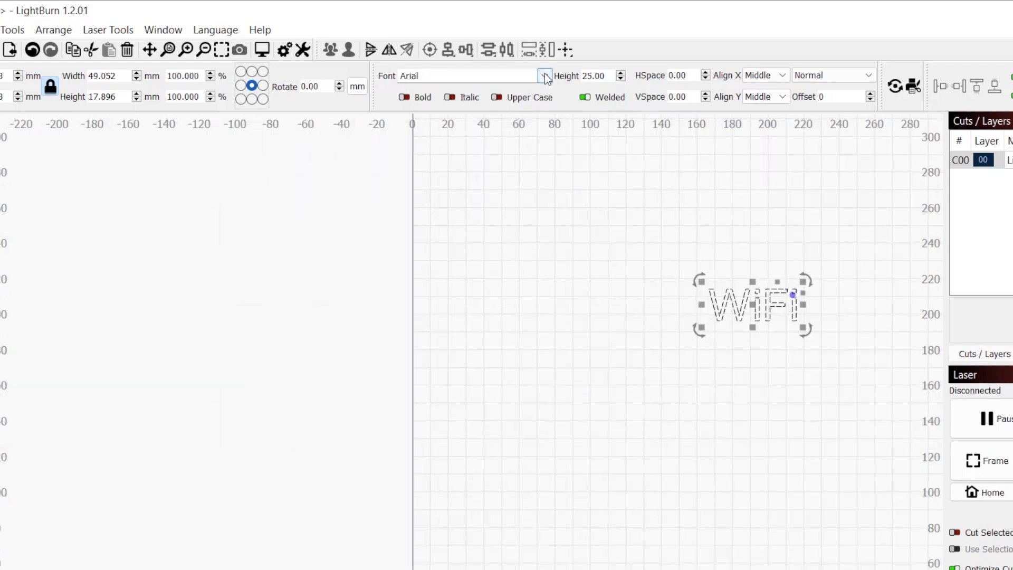
Try a few fonts from the list and settle on Dosis ExtraBold for the WiFi text.
{"action": "left_click", "coordinate": [544, 75]}
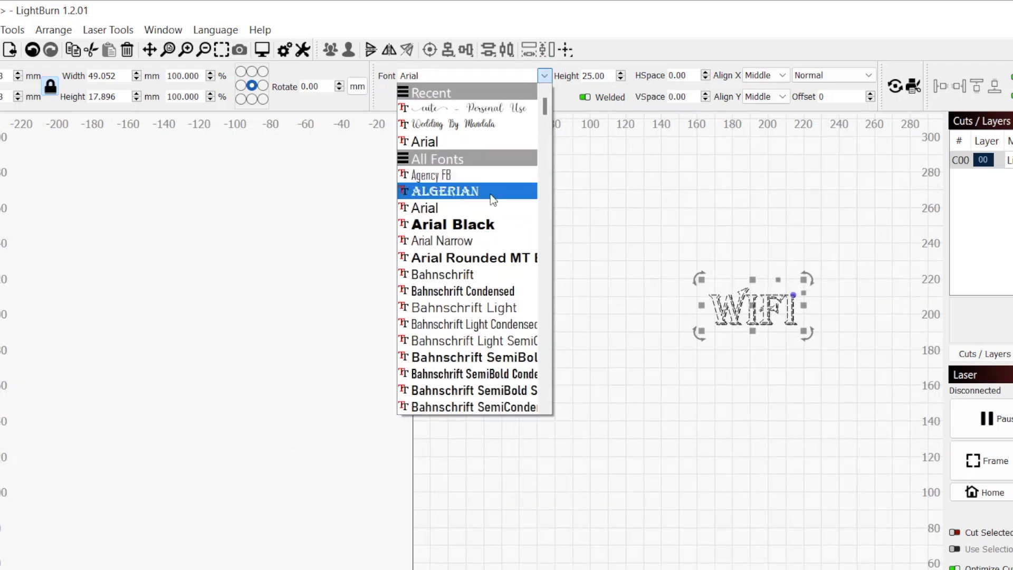
{"action": "left_click", "coordinate": [468, 258]}
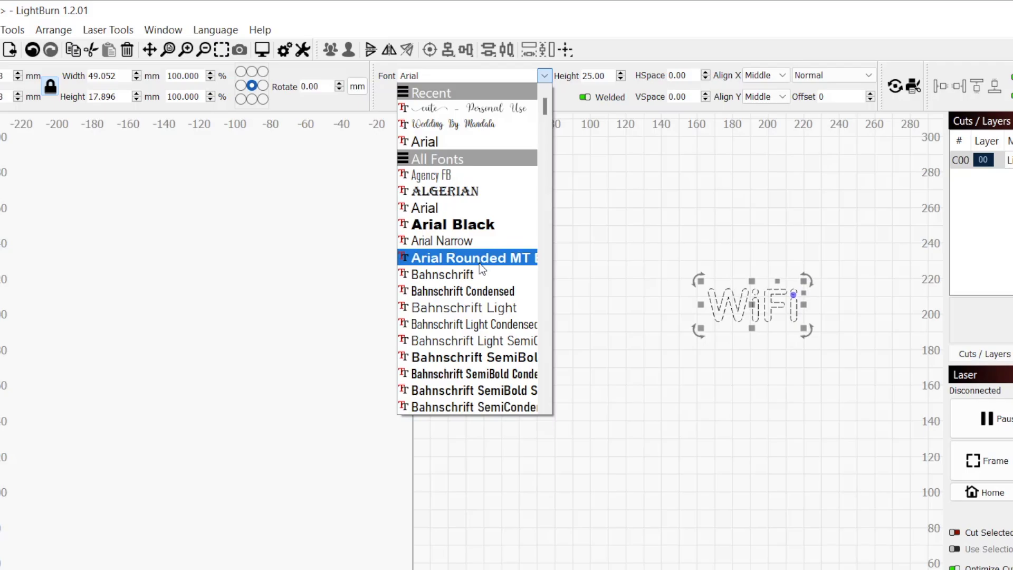
{"action": "left_click", "coordinate": [445, 275]}
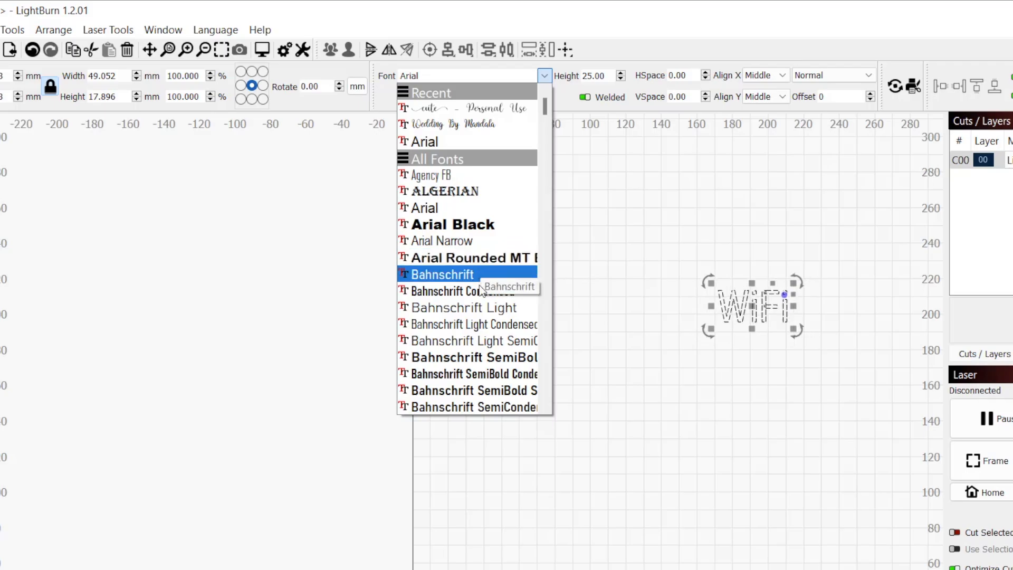
{"action": "left_click", "coordinate": [471, 391]}
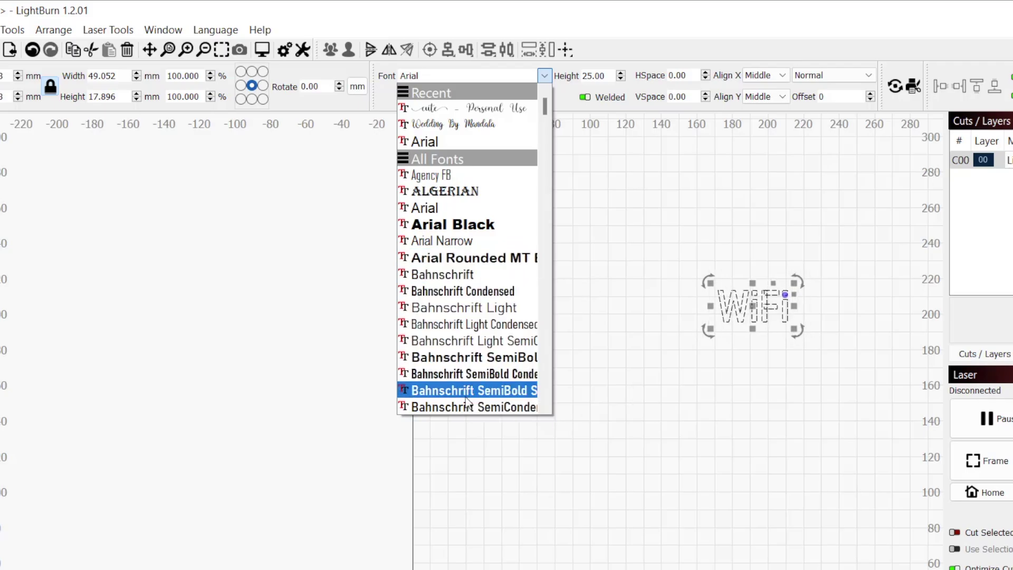
{"action": "scroll", "scroll_direction": "down", "scroll_amount": 3}
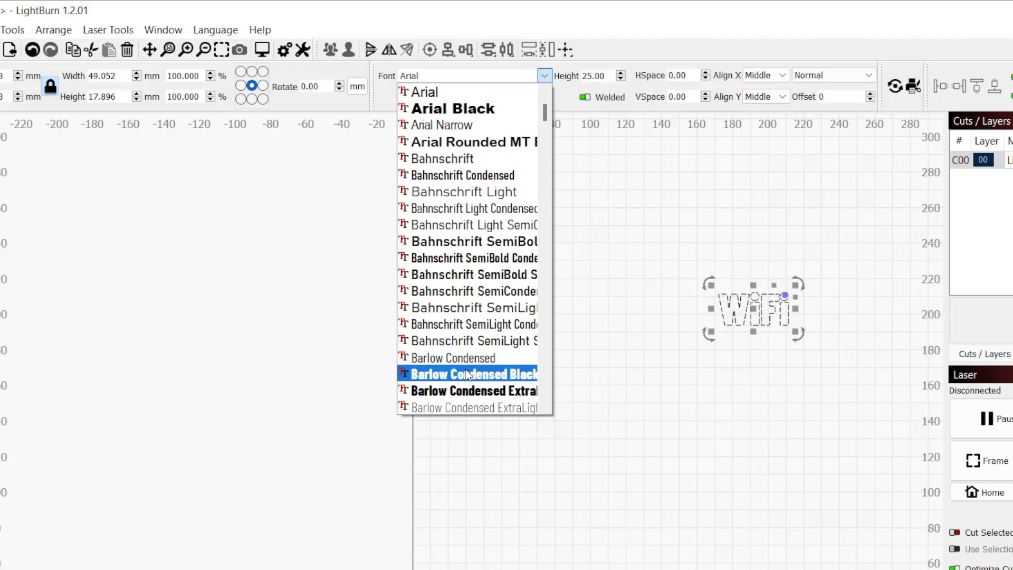
{"action": "scroll", "scroll_direction": "down", "scroll_amount": 3}
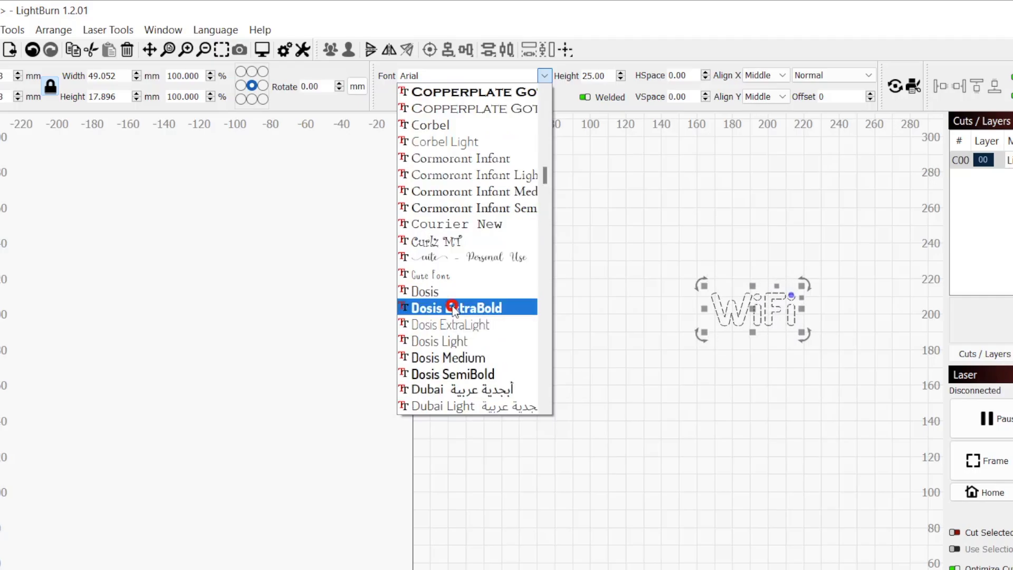
{"action": "left_click", "coordinate": [453, 307]}
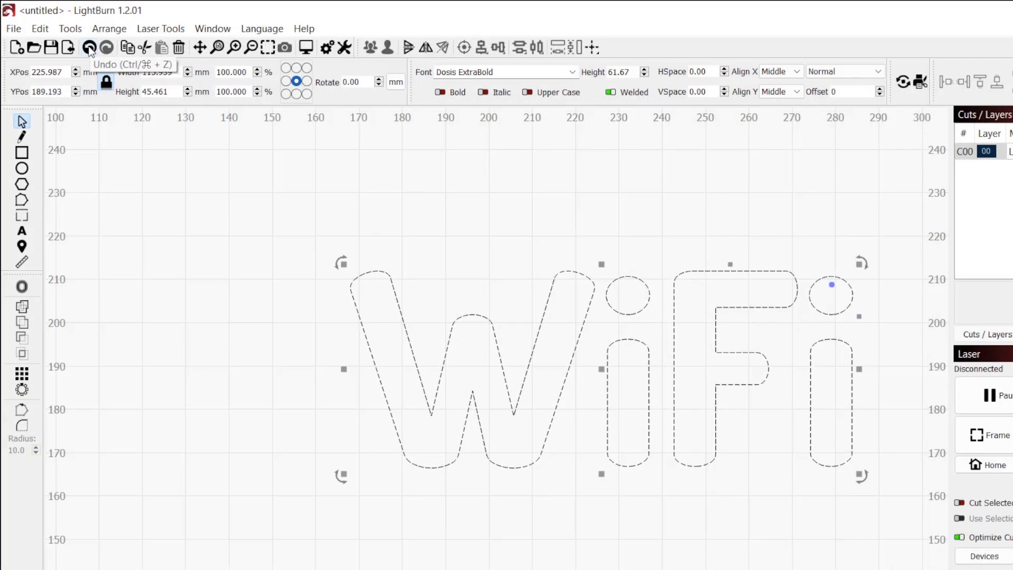
Undo then redo the last edit, leaving the text at 25 mm in Dosis ExtraBold.
{"action": "left_click", "coordinate": [89, 48]}
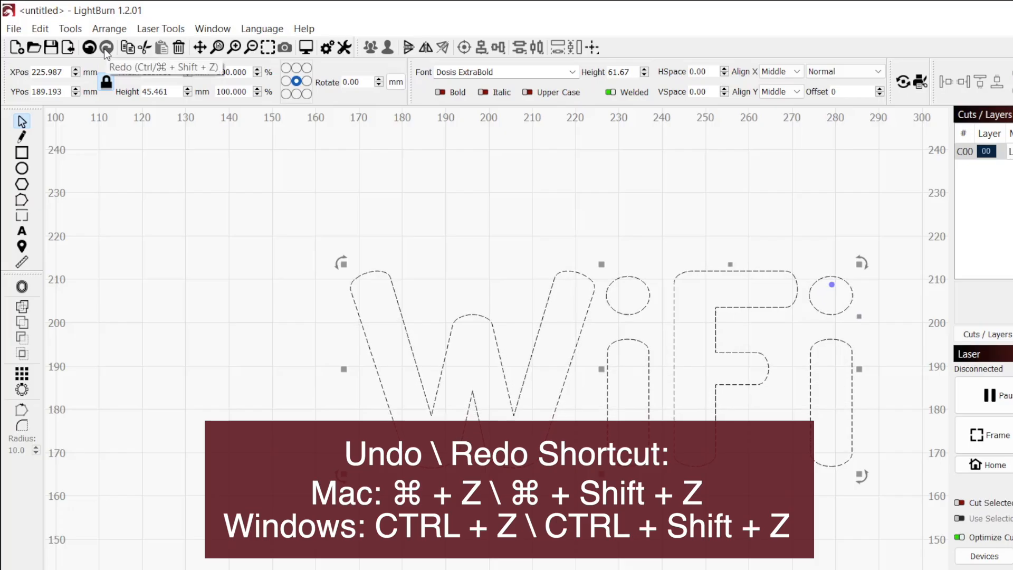
{"action": "left_click", "coordinate": [105, 47]}
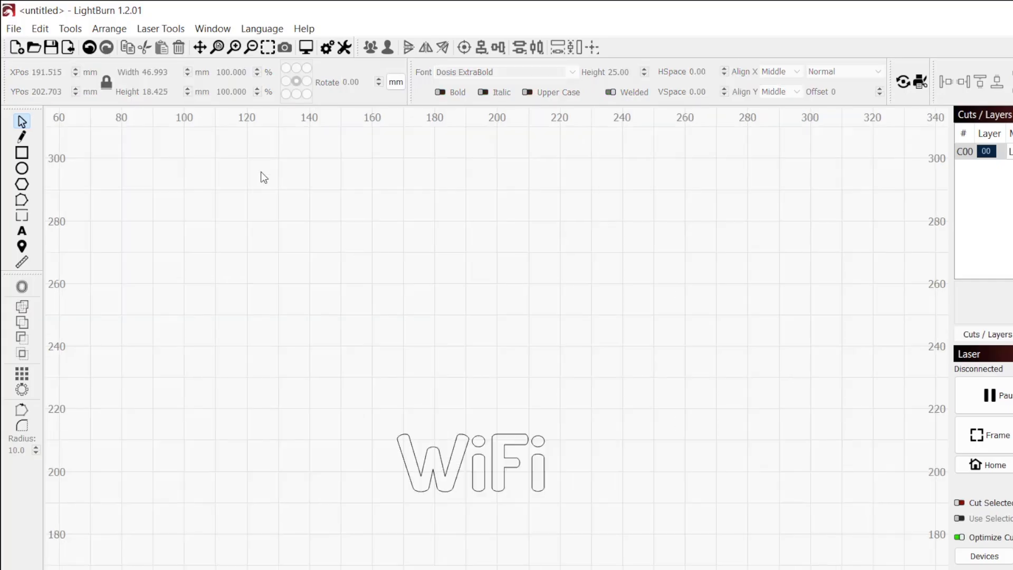
{"action": "mouse_move", "coordinate": [71, 28]}
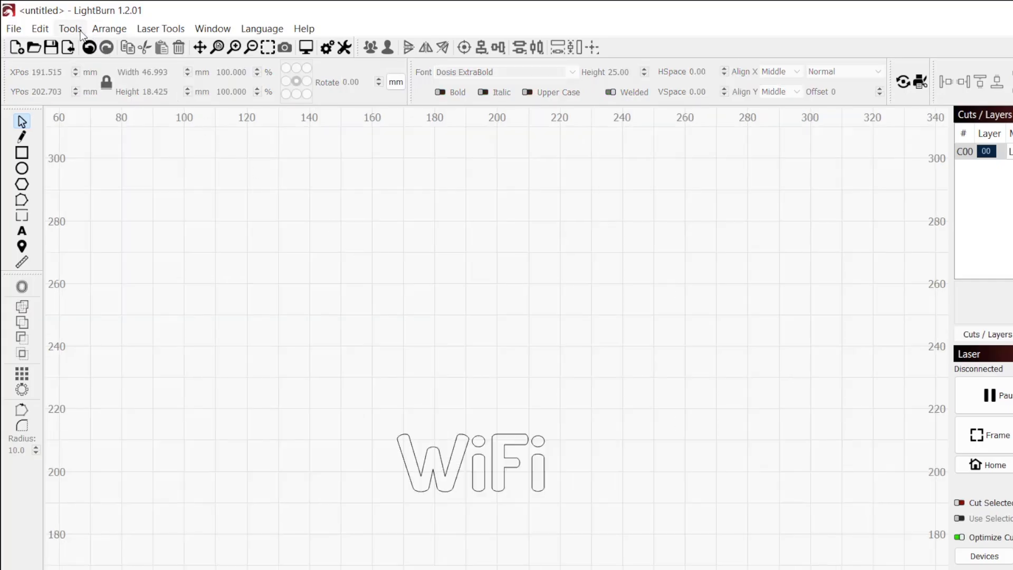
Bring up the Tools menu to reach Create QR Code.
{"action": "left_click", "coordinate": [70, 29]}
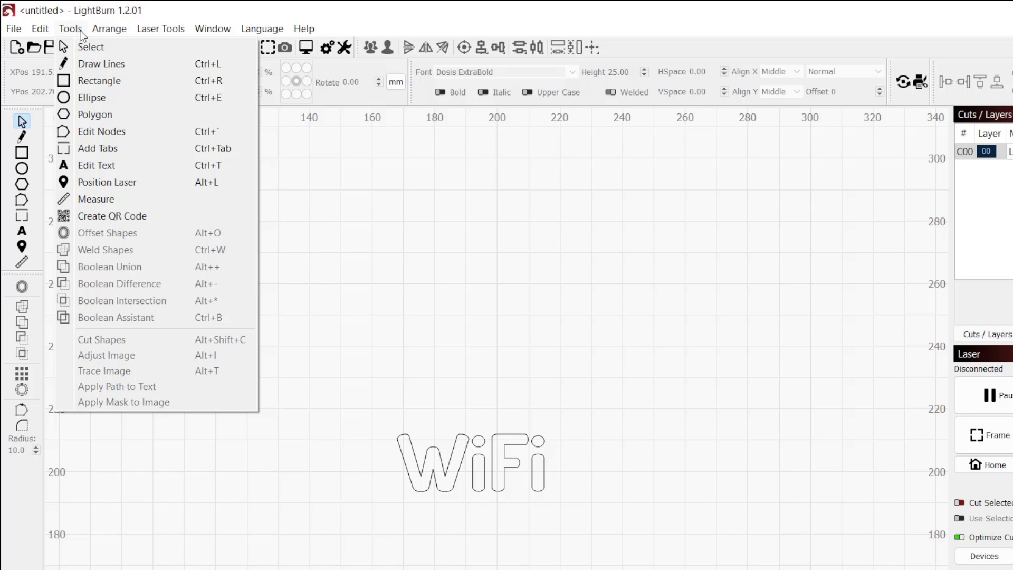
{"action": "mouse_move", "coordinate": [160, 215]}
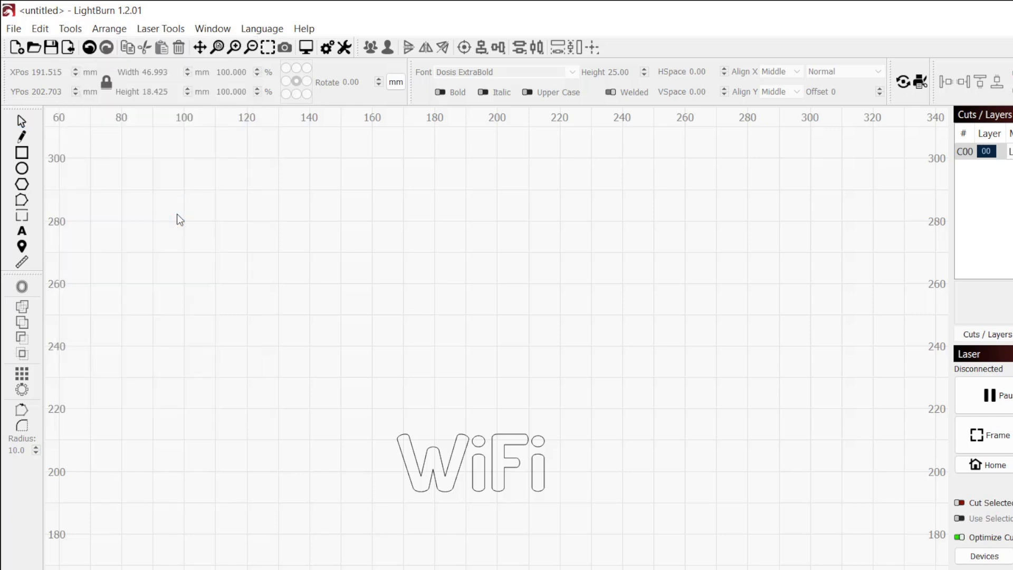
{"action": "mouse_move", "coordinate": [368, 254]}
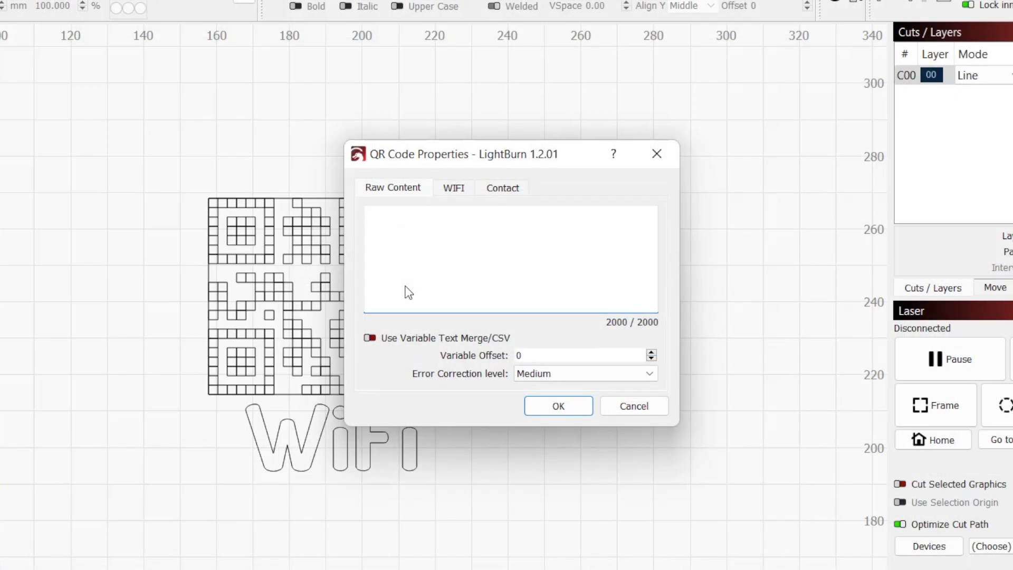
{"action": "mouse_move", "coordinate": [444, 210]}
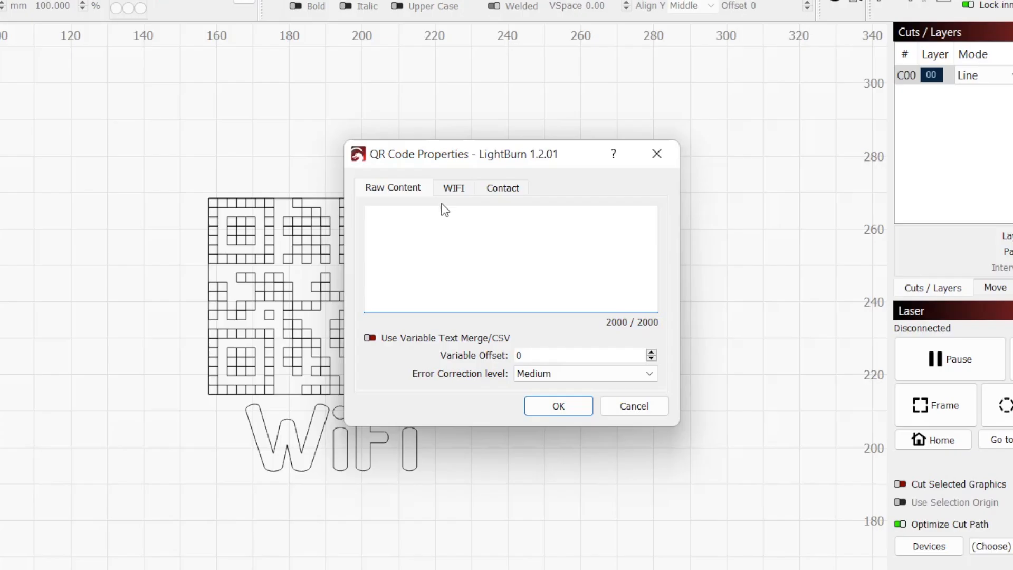
{"action": "mouse_move", "coordinate": [451, 200]}
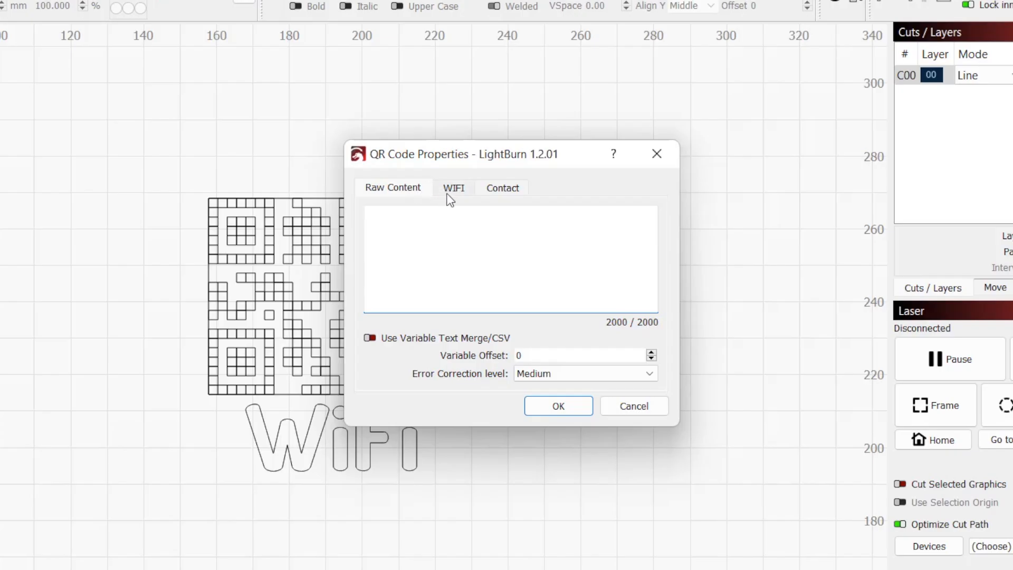
On the QR code's WIFI tab, enter Network123 as the network name / SSID.
{"action": "left_click", "coordinate": [454, 187]}
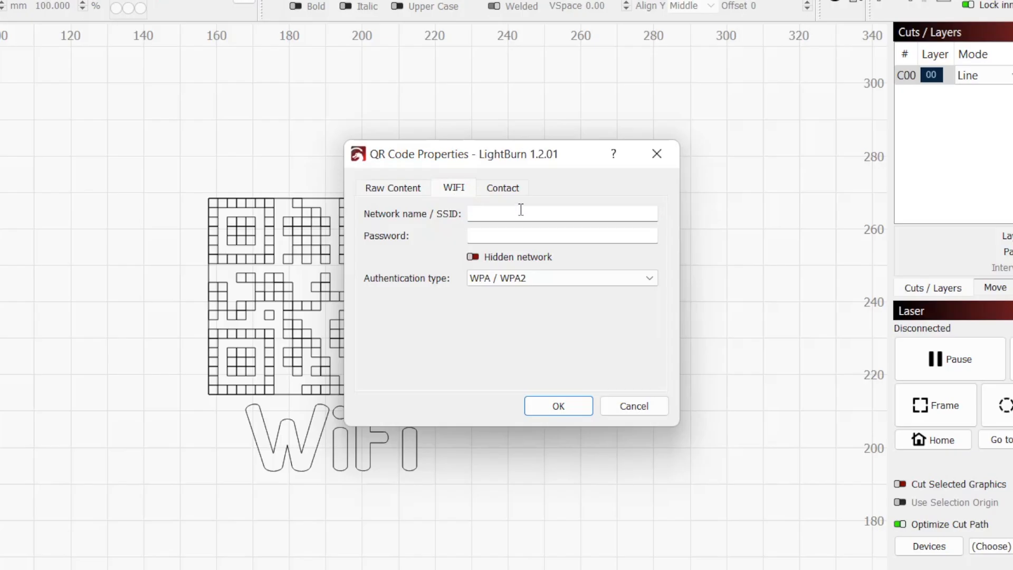
{"action": "type", "text": "Netw"}
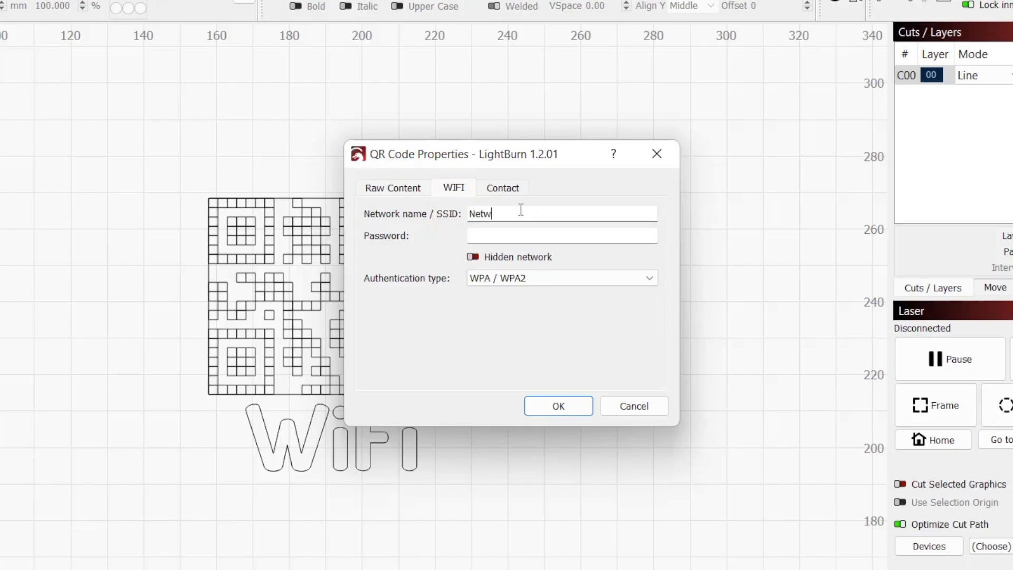
{"action": "type", "text": "ork1"}
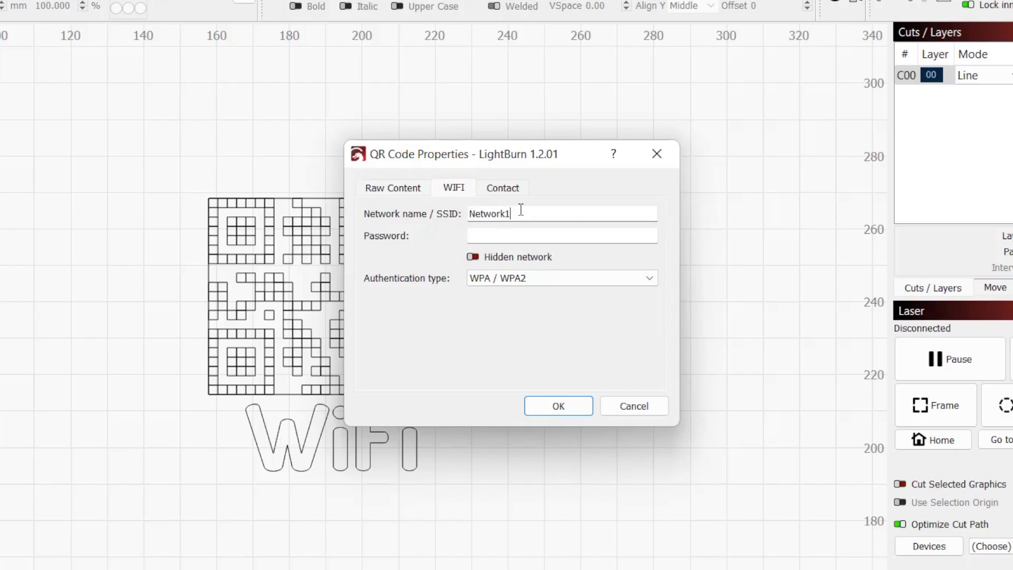
{"action": "type", "text": "23"}
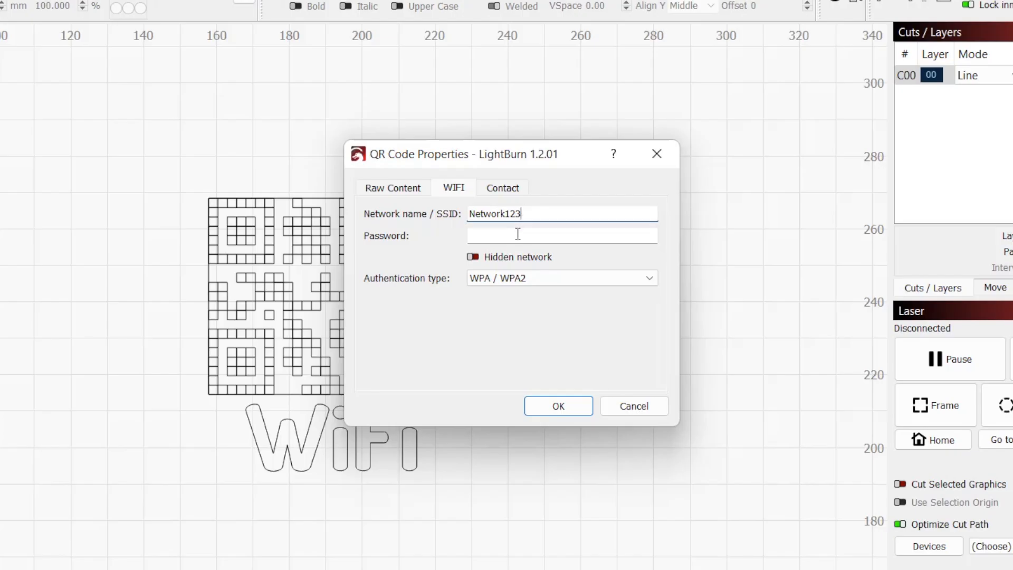